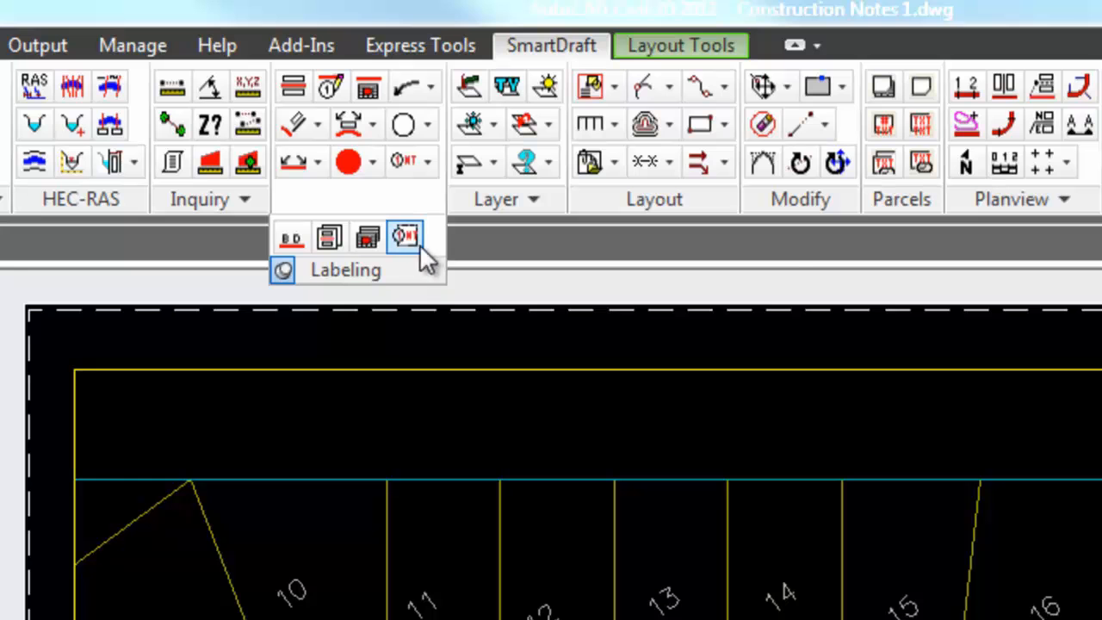
mouse_move(405, 237)
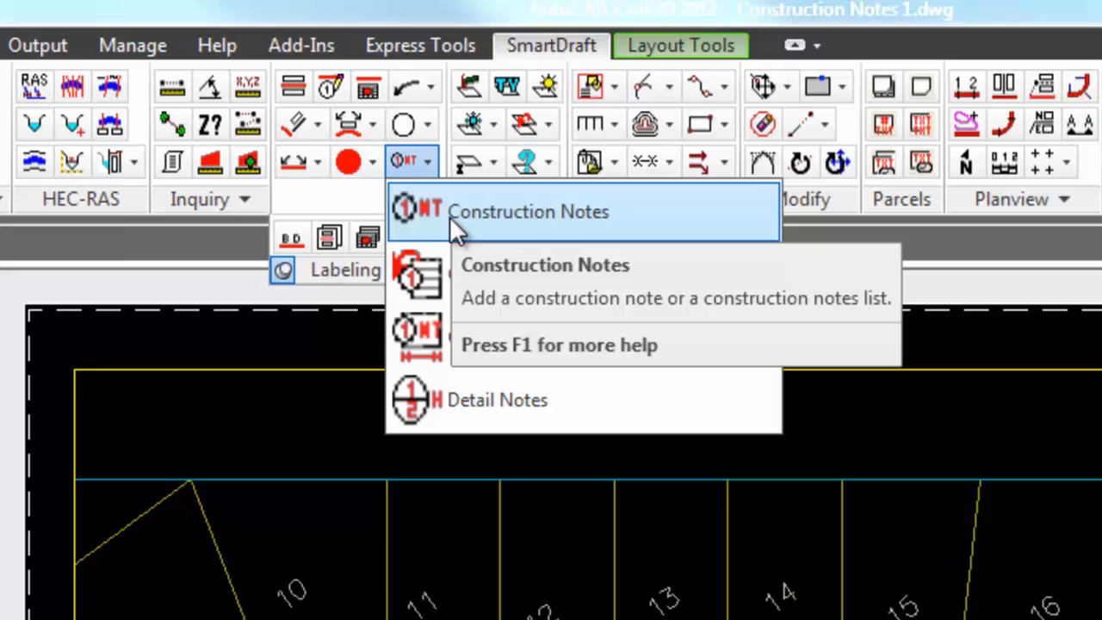
mouse_move(516, 344)
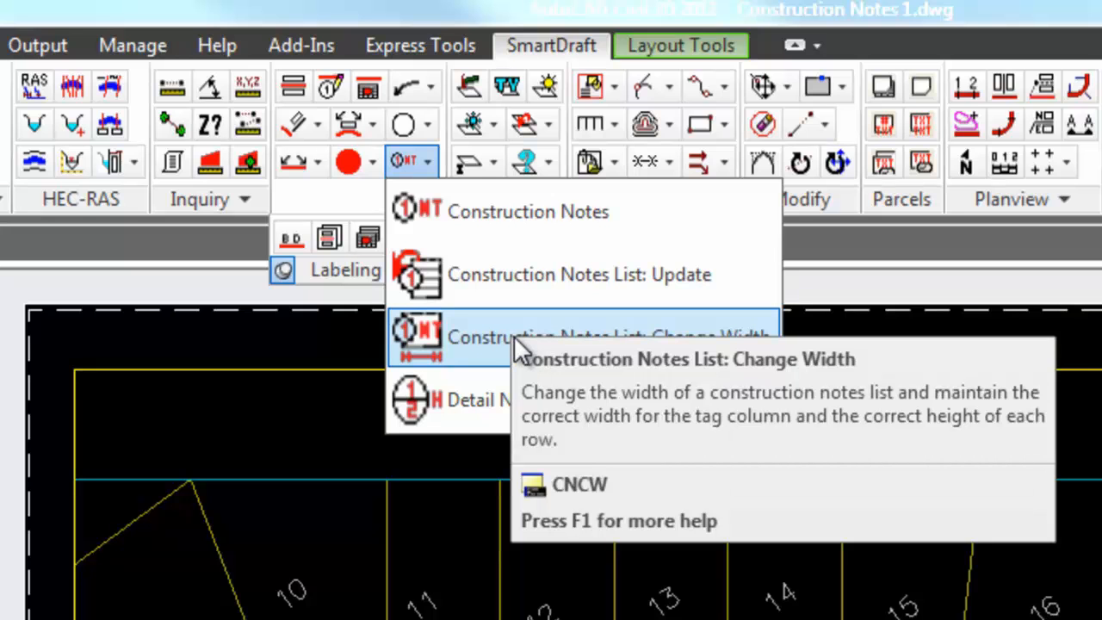
Step: Launch the Construction Notes manager from the SmartDraft menu
click(527, 210)
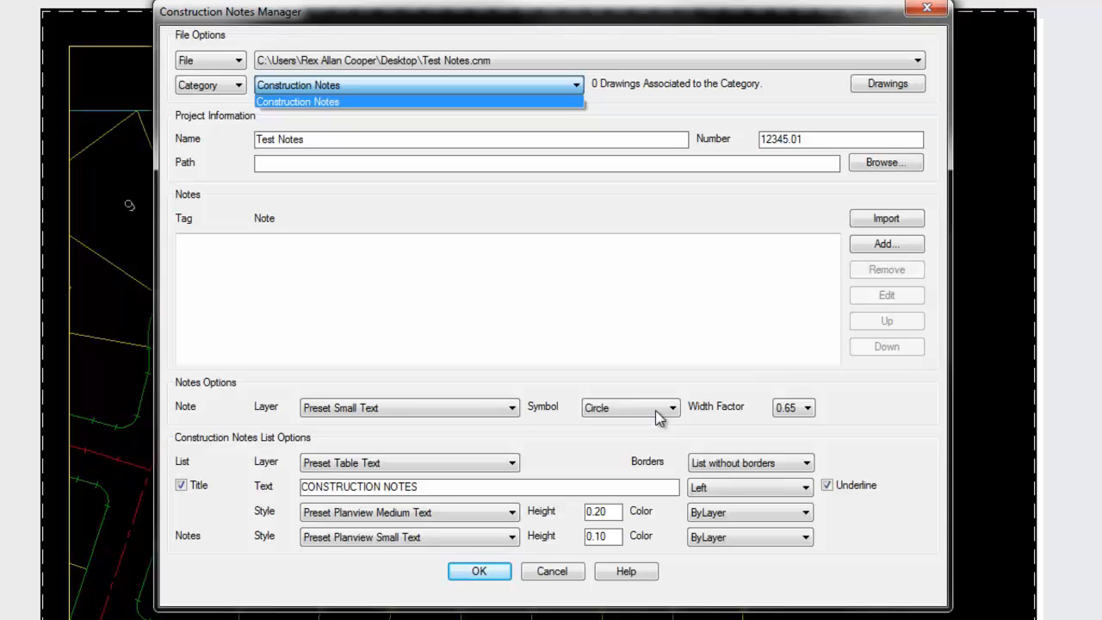
Step: Keep Construction Notes as the active category before adding the sample note
click(207, 86)
text(THIS IS A SAMPLE)
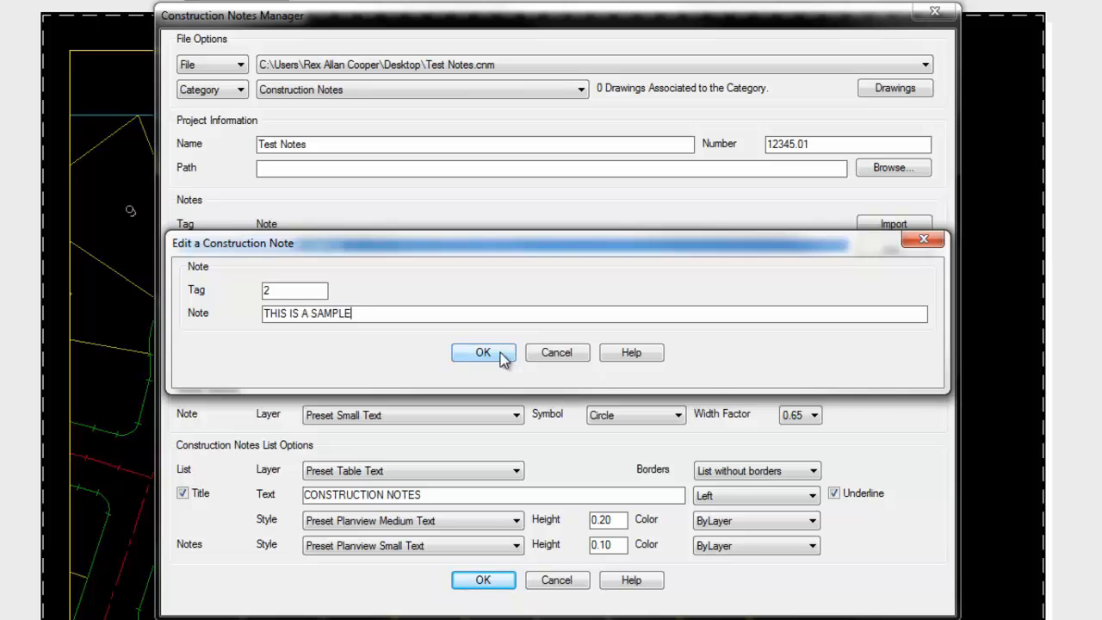
Step: Confirm the THIS IS A SAMPLE note and start importing notes from a text file
click(482, 351)
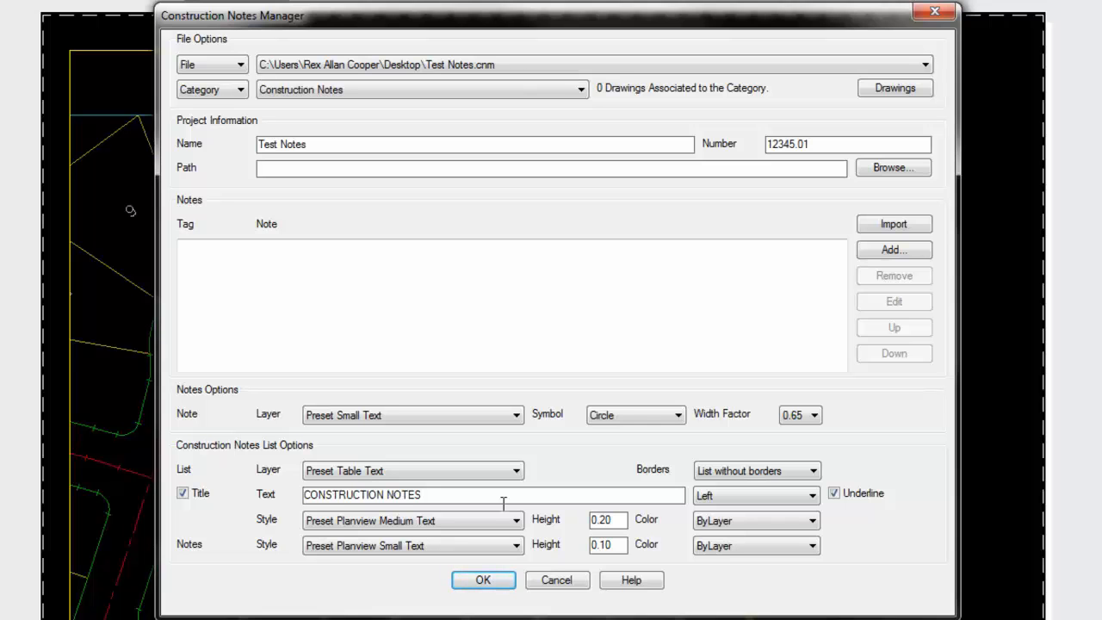
click(894, 224)
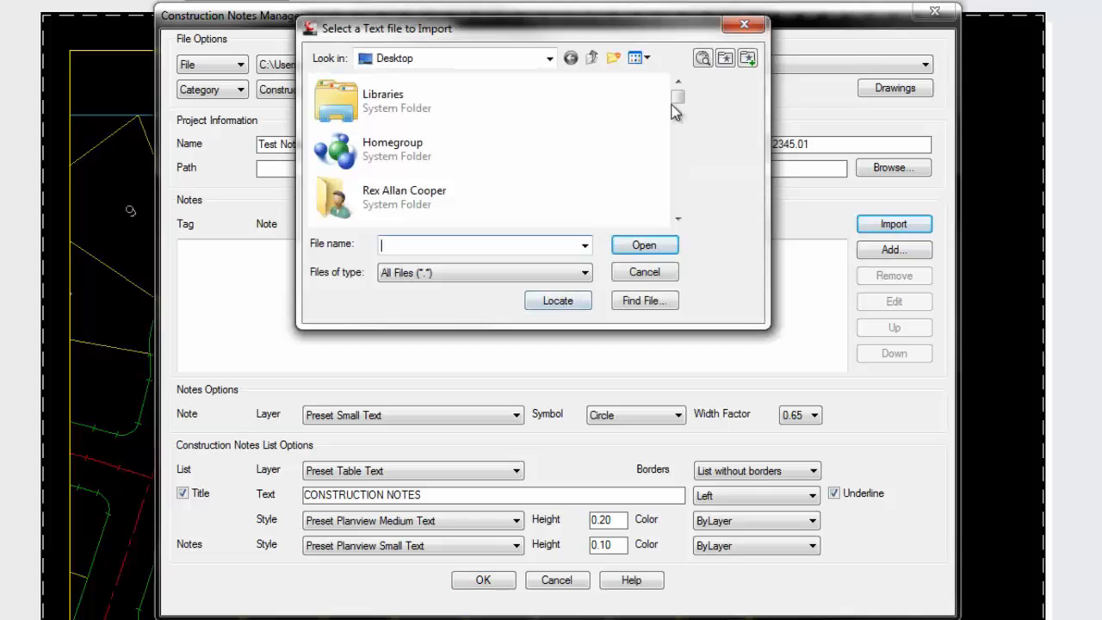
Step: Pick the notes text file so its 88 construction notes load into the Test Notes list
click(644, 244)
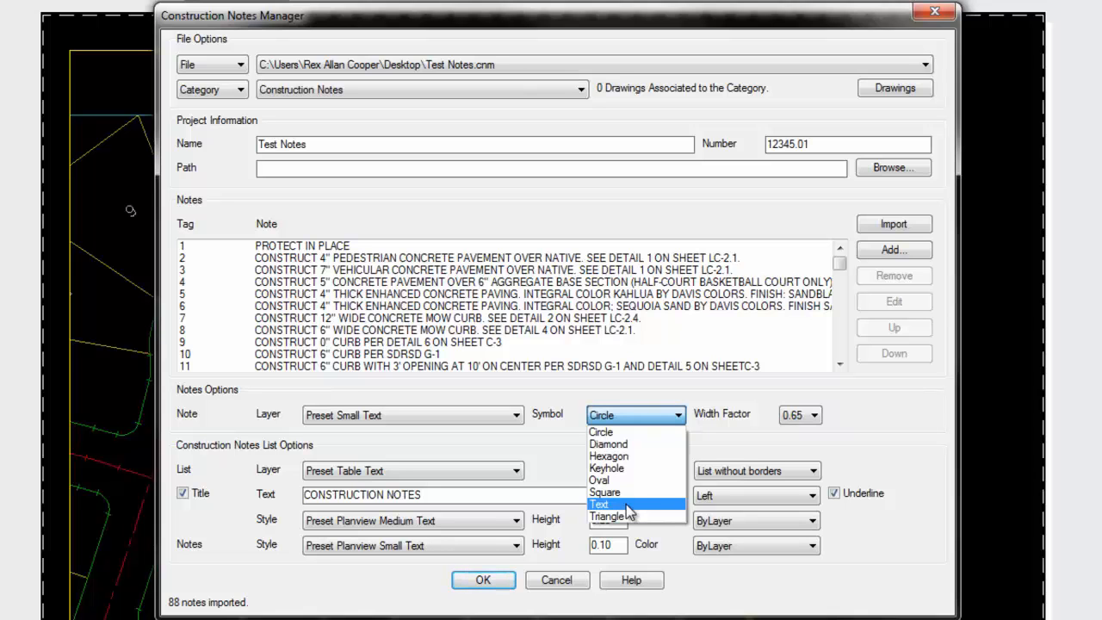
Step: Choose the note tag symbol shape, then bring up the category's Associated Drawings list
click(599, 430)
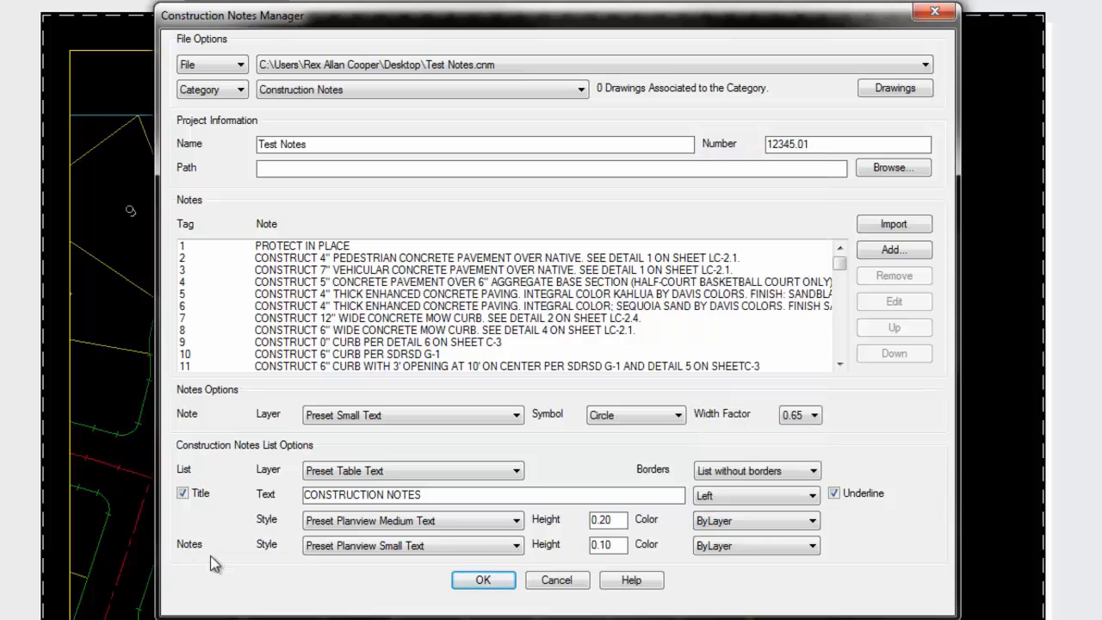
click(895, 88)
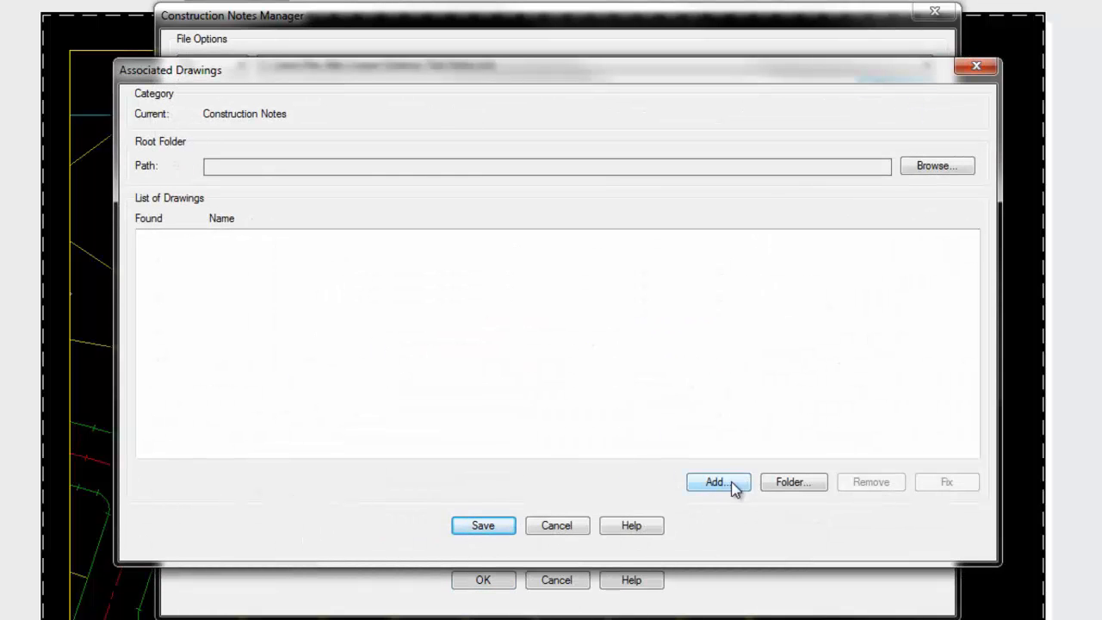
Step: Add SmartDraft PG08, PG09 and PG10 drawings and start choosing a root folder for their paths
click(718, 482)
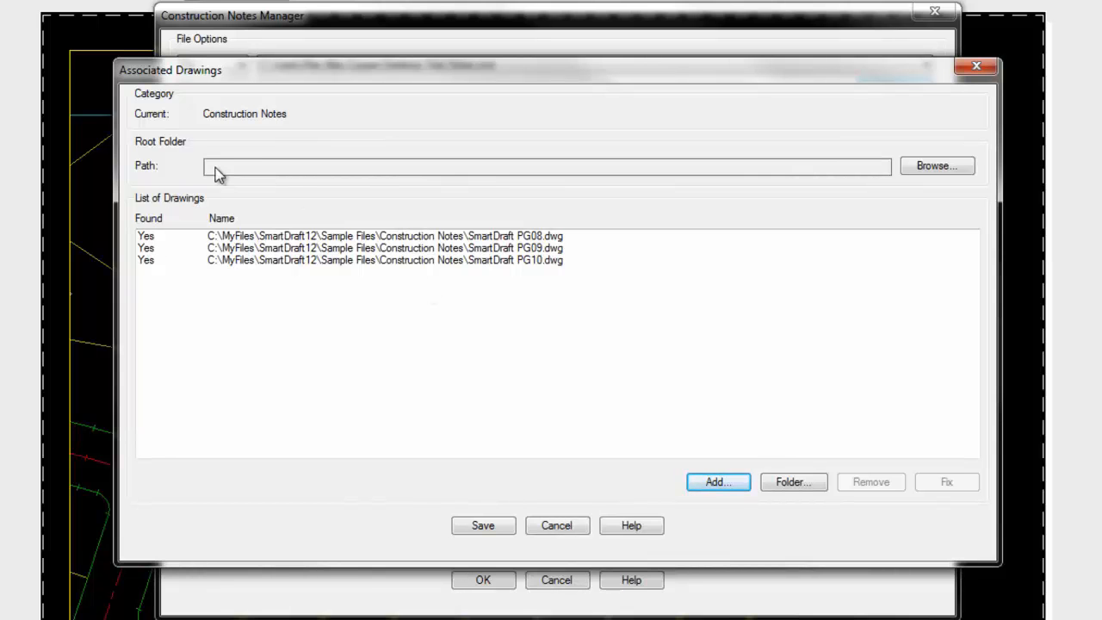
click(937, 165)
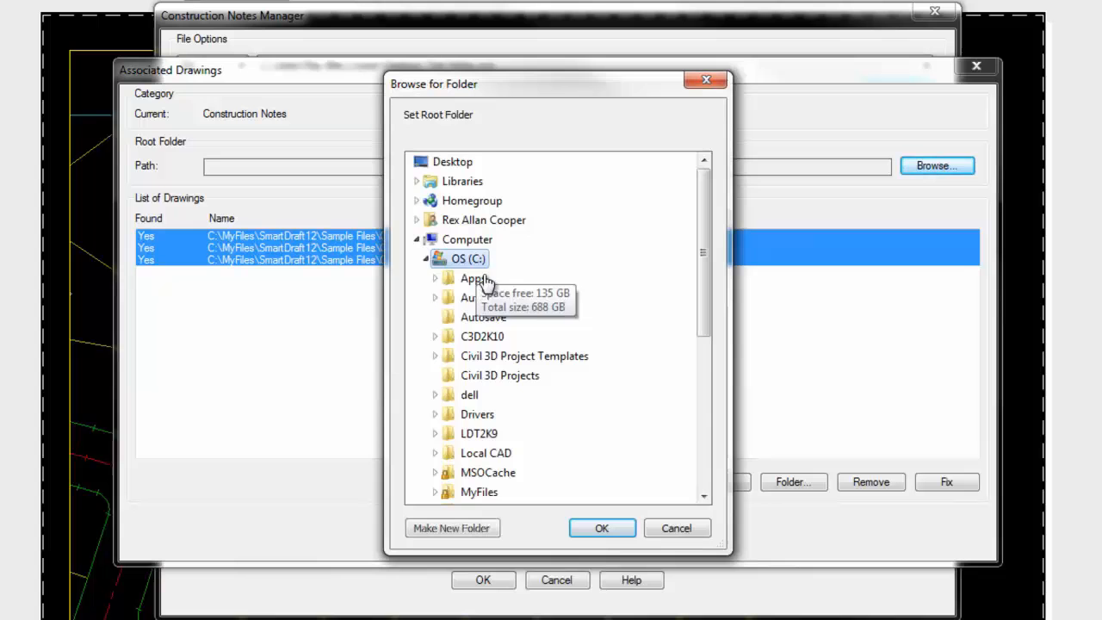
Step: Set the Sample Files Construction Notes folder as root so the three drawings use relative paths
click(603, 524)
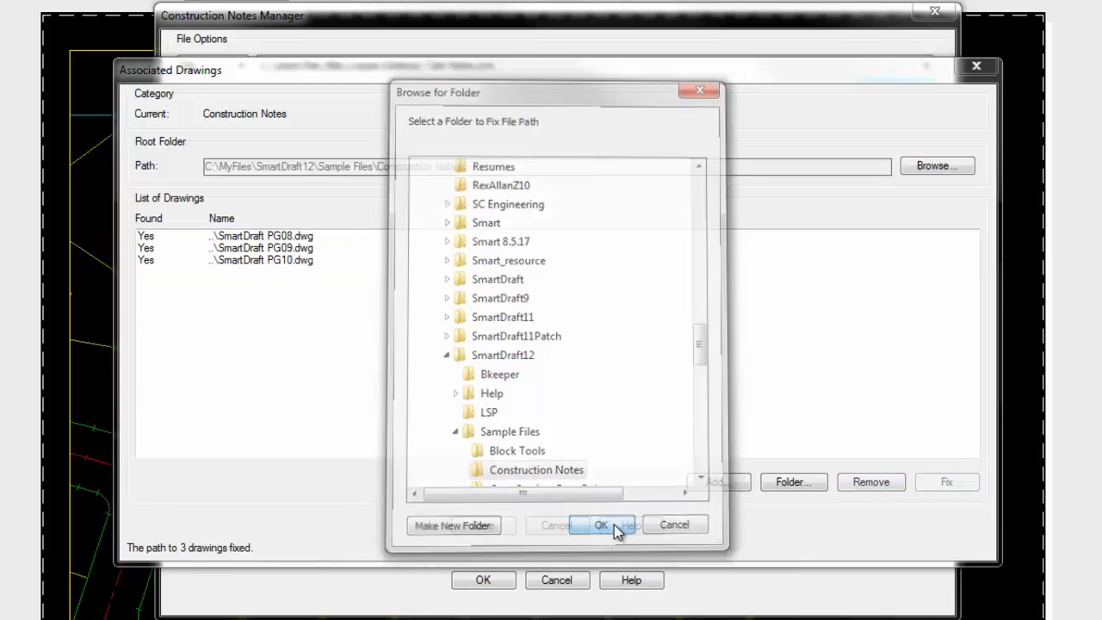
click(601, 524)
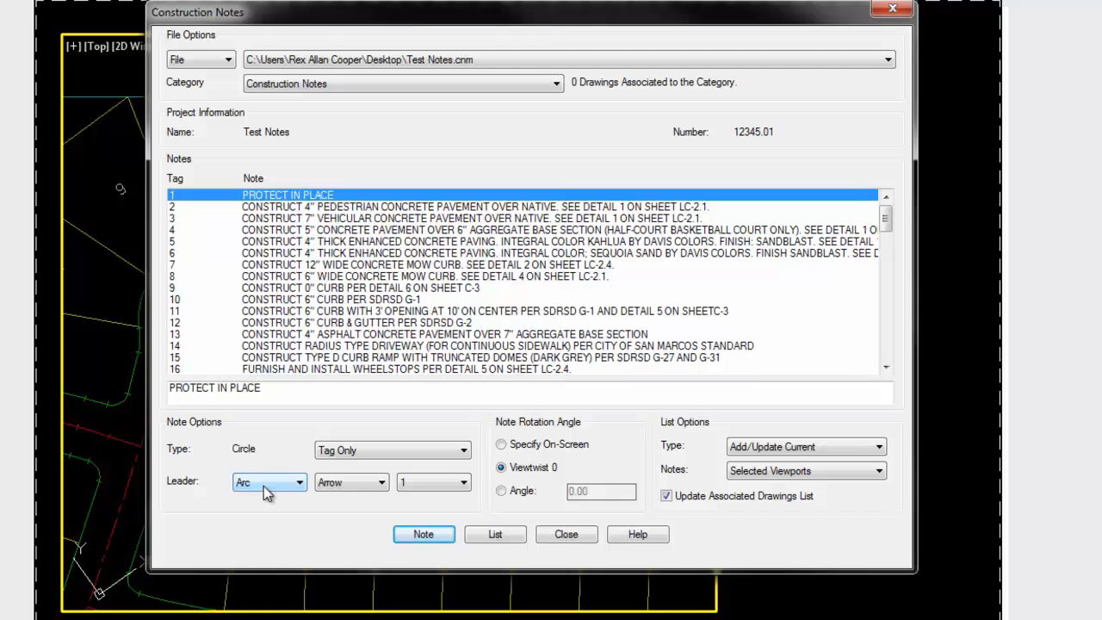
Step: Give note 1 PROTECT IN PLACE an arc leader with its leader count and begin placing its tag
click(379, 482)
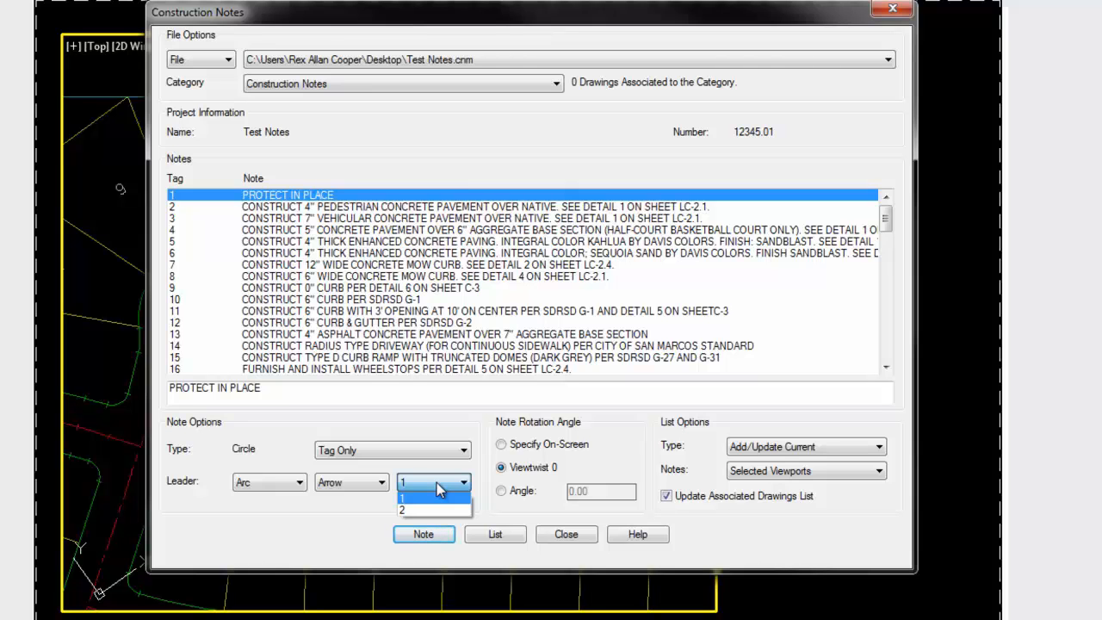
click(427, 496)
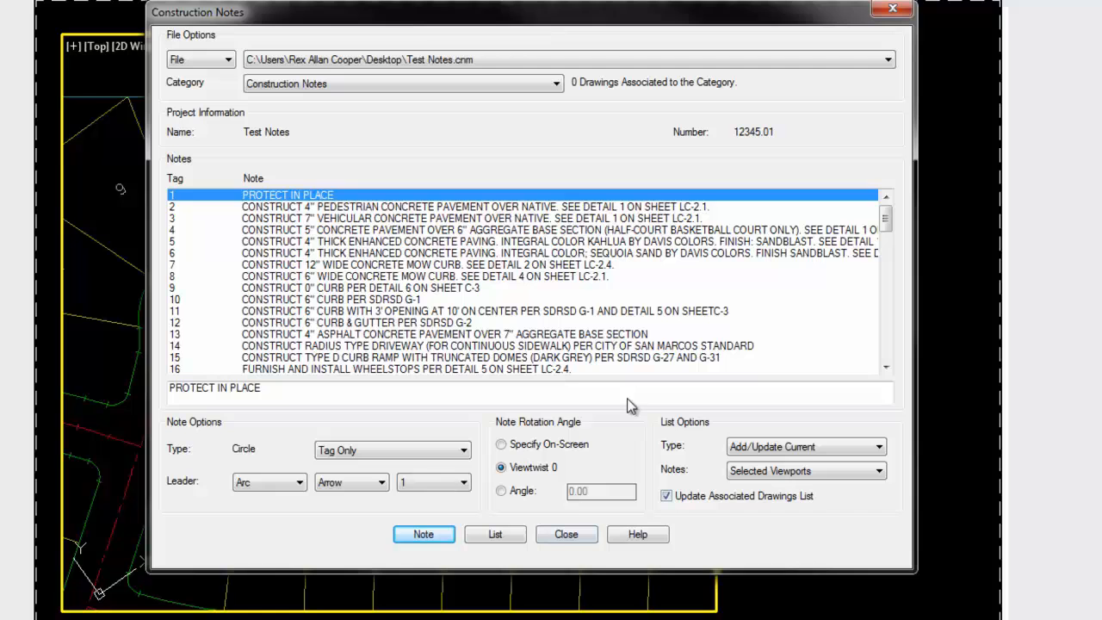
mouse_move(555, 471)
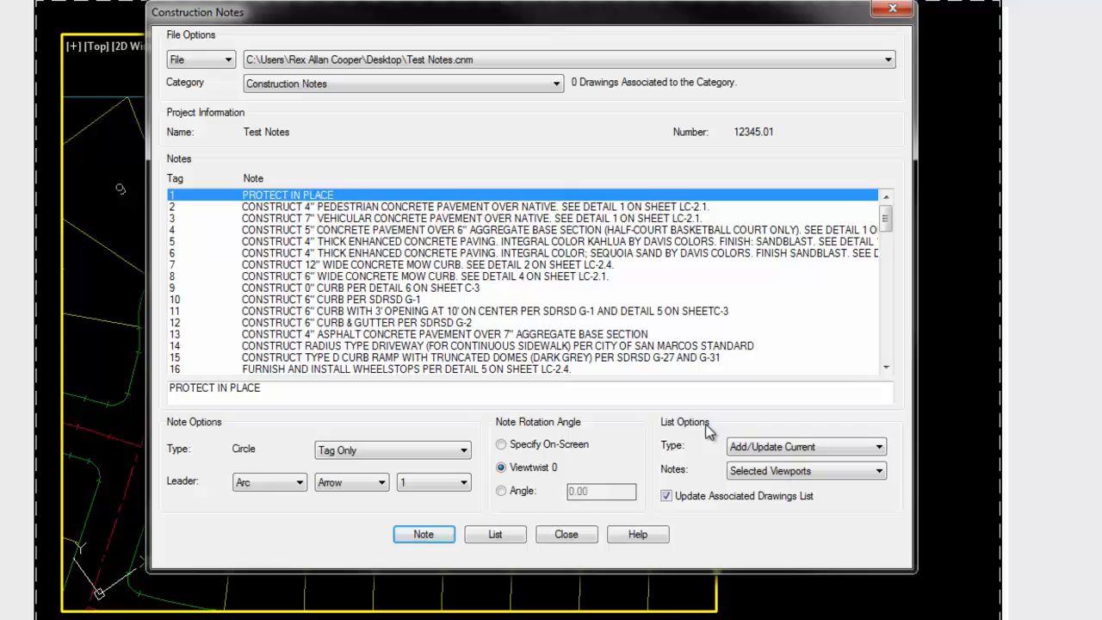
click(564, 534)
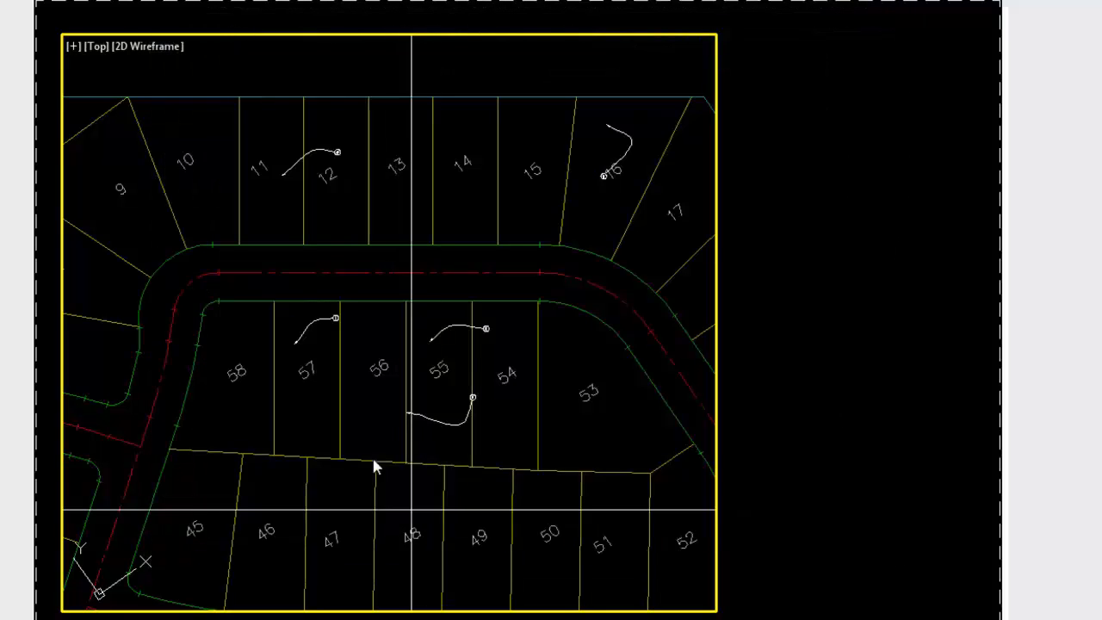
click(226, 71)
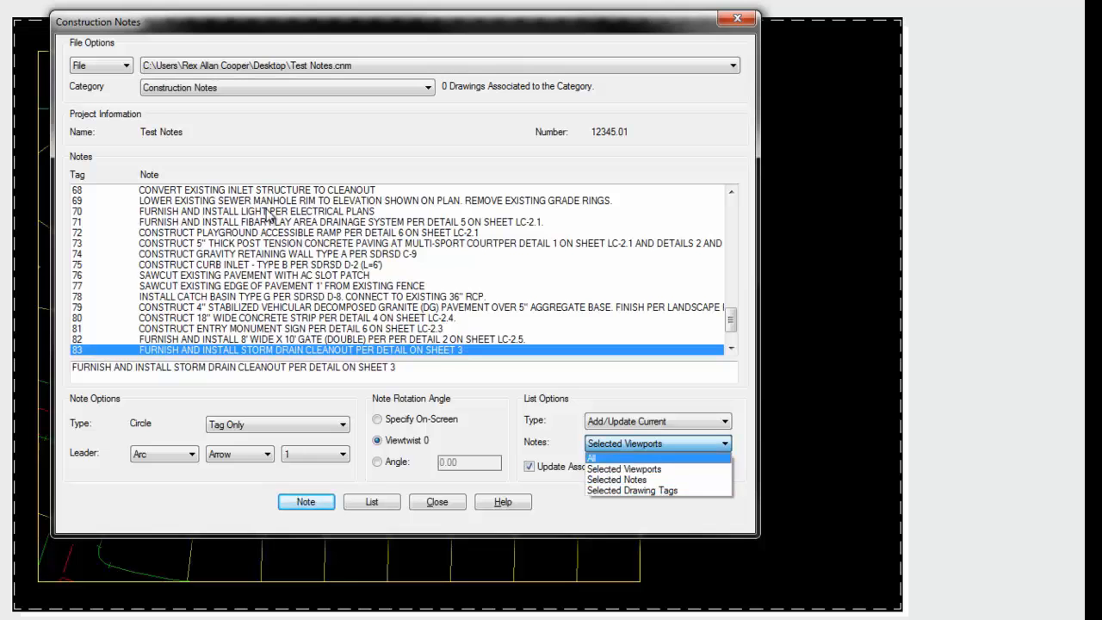
Step: Switch the notes list source to selected drawing tags, then back to Selected Viewports
click(634, 489)
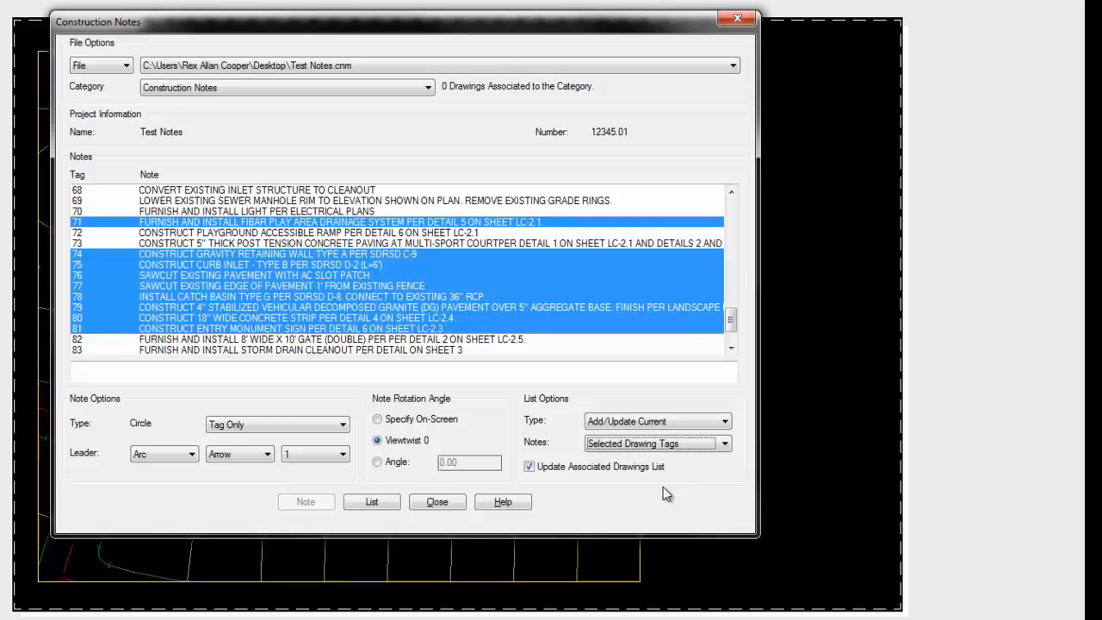
mouse_move(487, 379)
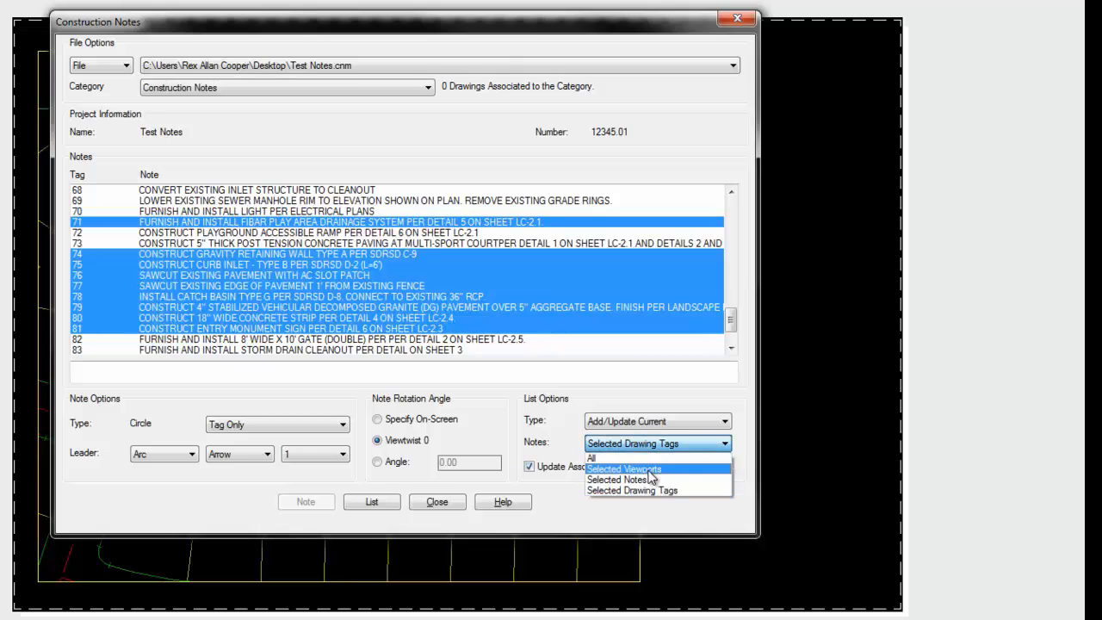
click(623, 468)
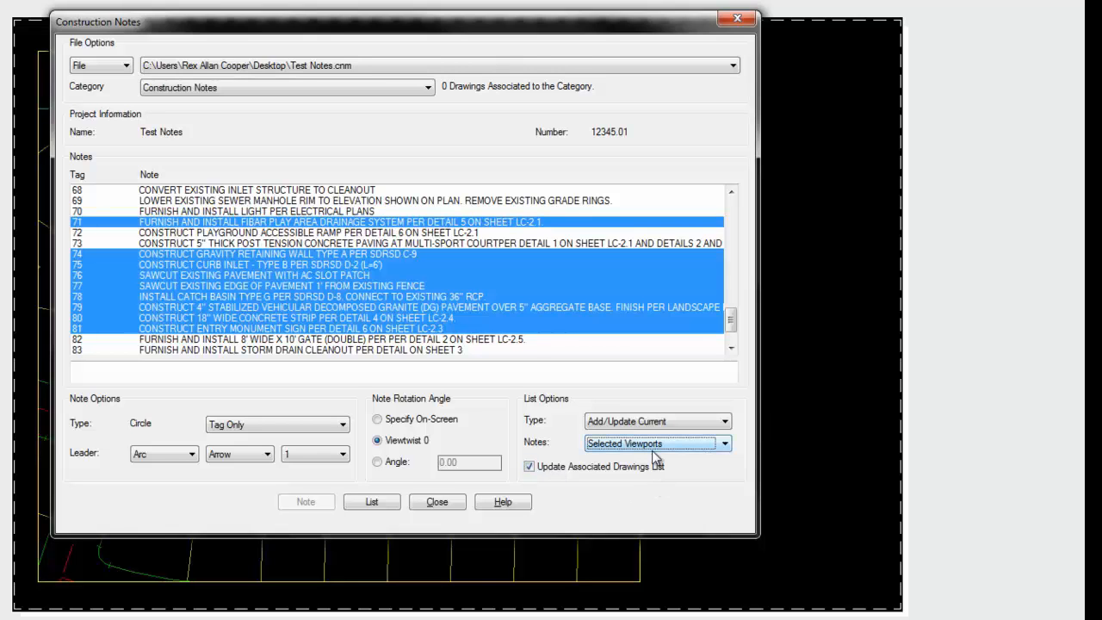